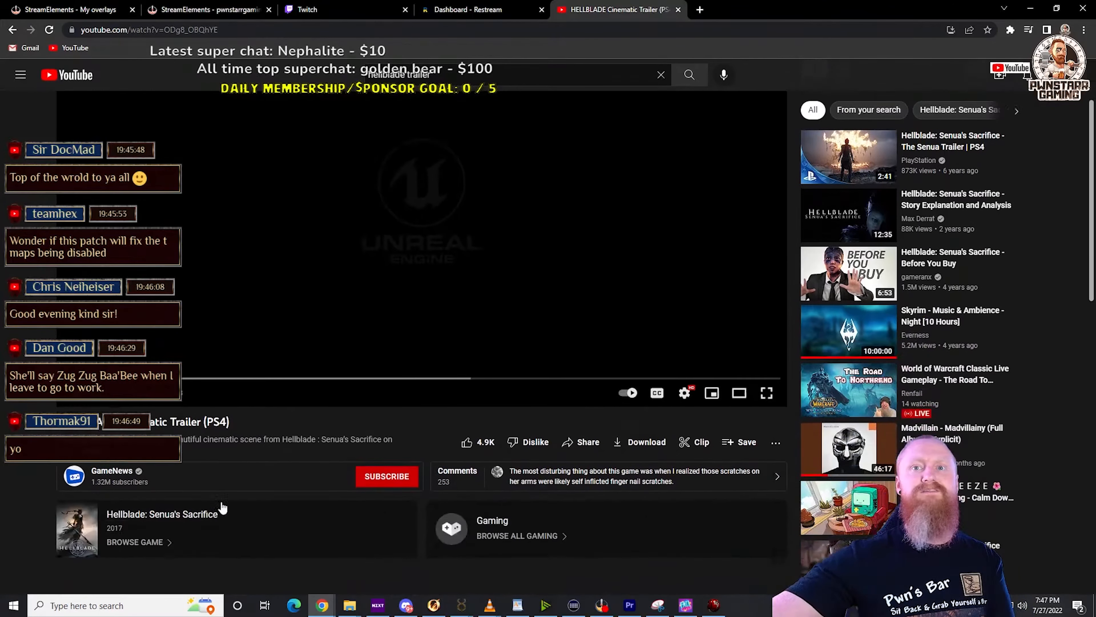
Step: Scroll the page slightly to bring the Hellblade trailer player into view as it starts
scroll(down, 3)
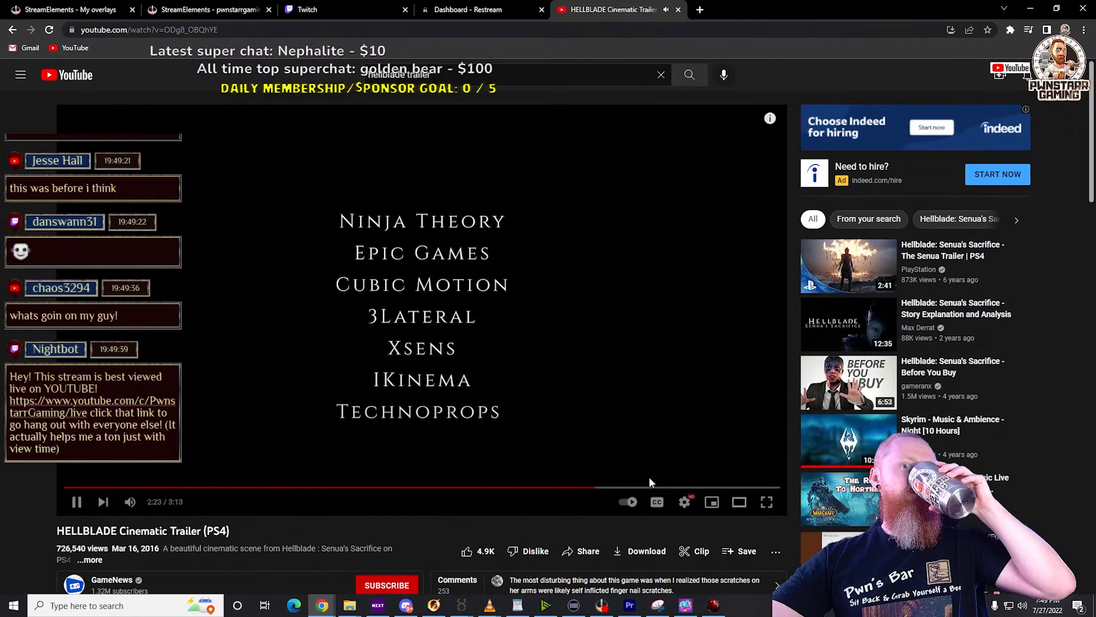
mouse_move(703, 487)
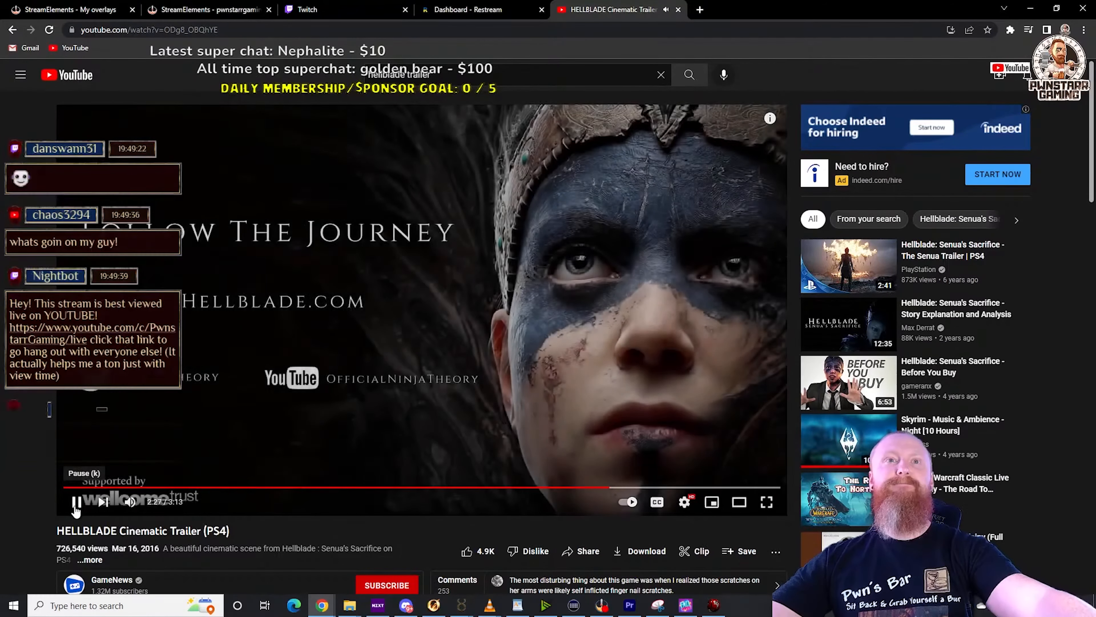
Step: Pause the trailer on its closing 'Follow The Journey' title card with Senua's face
click(74, 502)
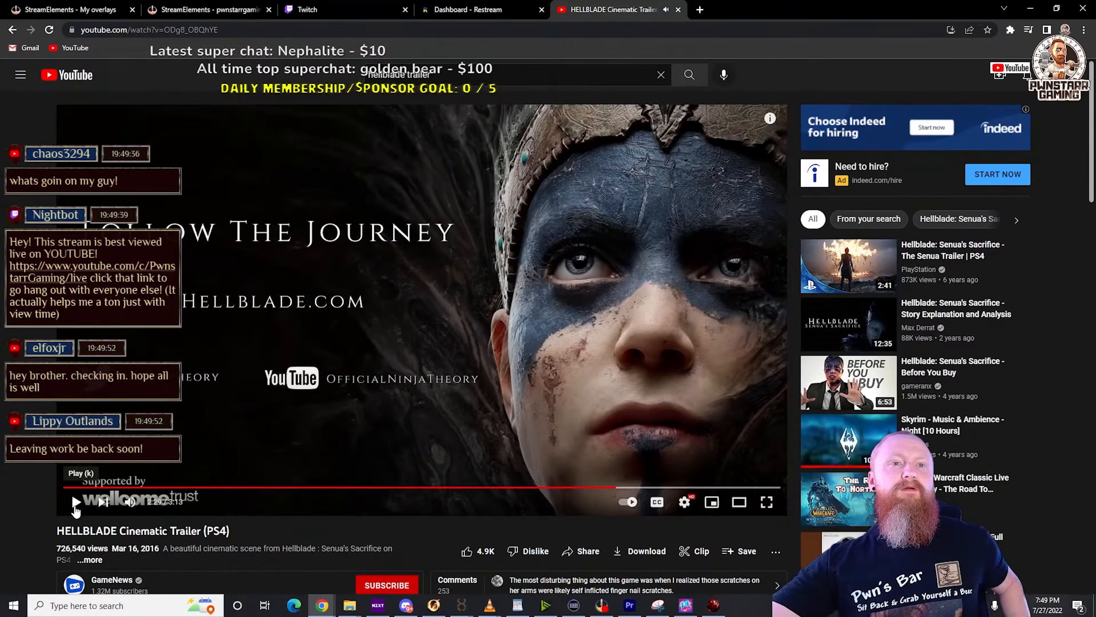